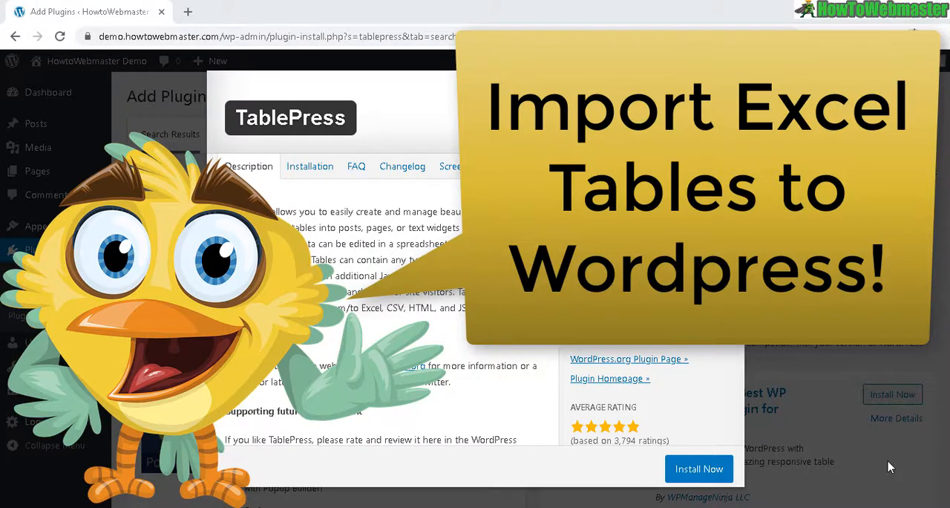
mouse_move(374, 310)
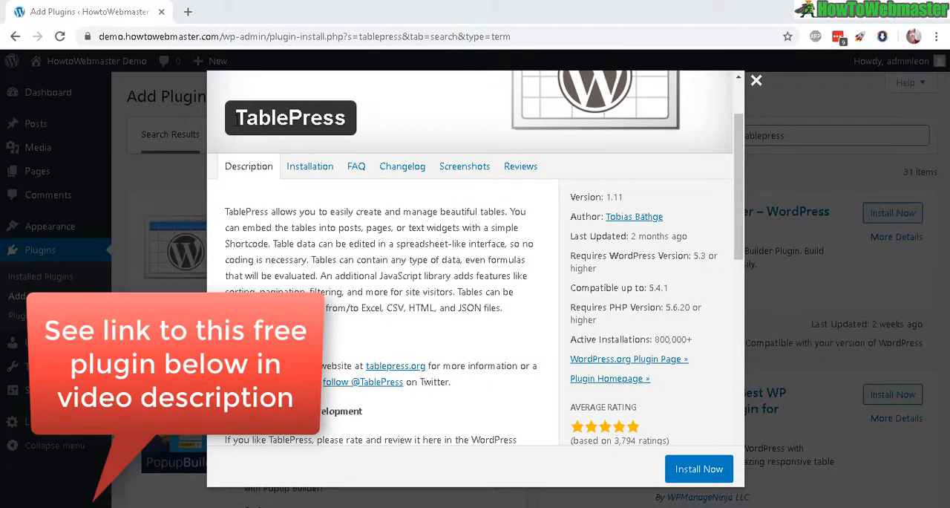
Step: Install the TablePress plugin with Install Now in its details popup
double_click(290, 118)
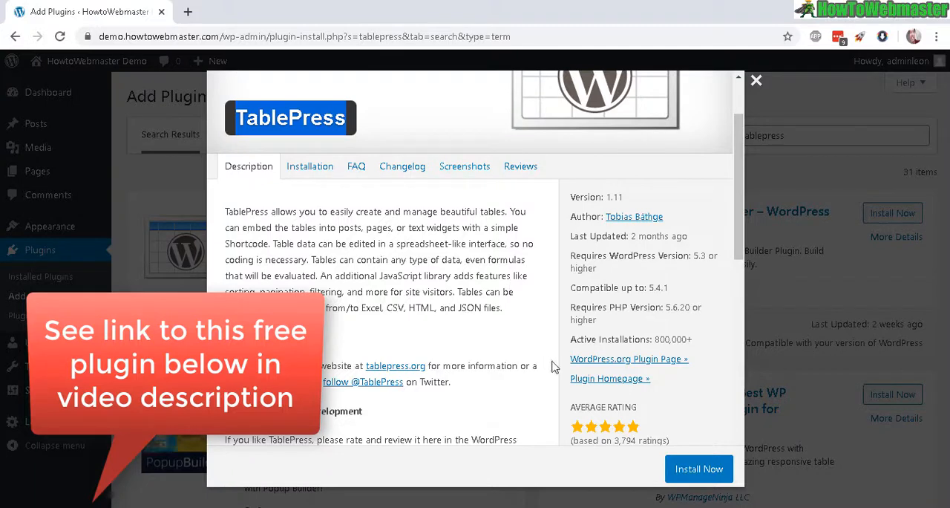
mouse_move(699, 469)
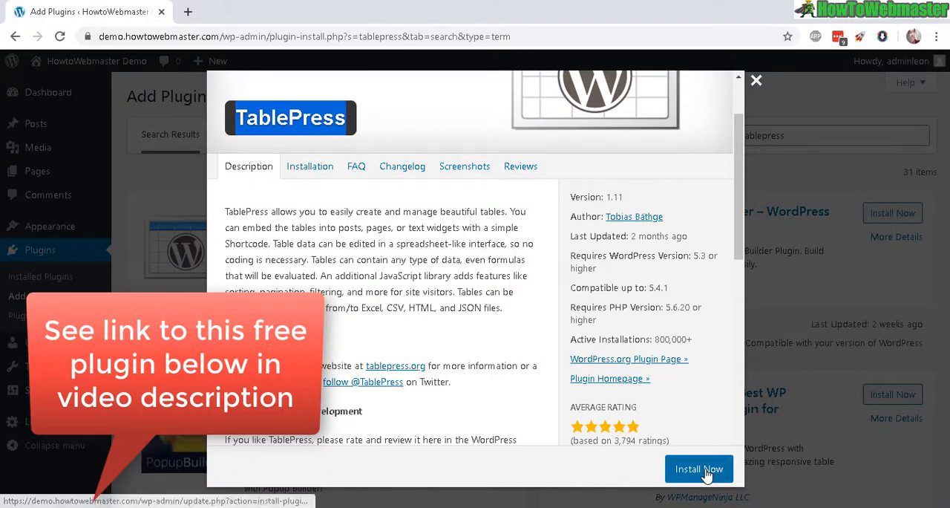
click(698, 468)
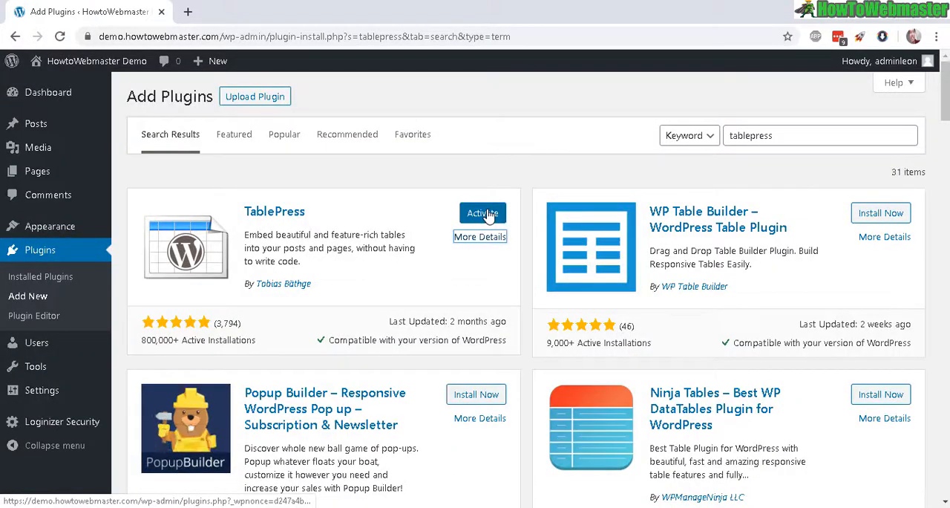
Step: Activate TablePress and add 'test table 1' (just a demo table) with 10 rows, 2 columns
click(483, 213)
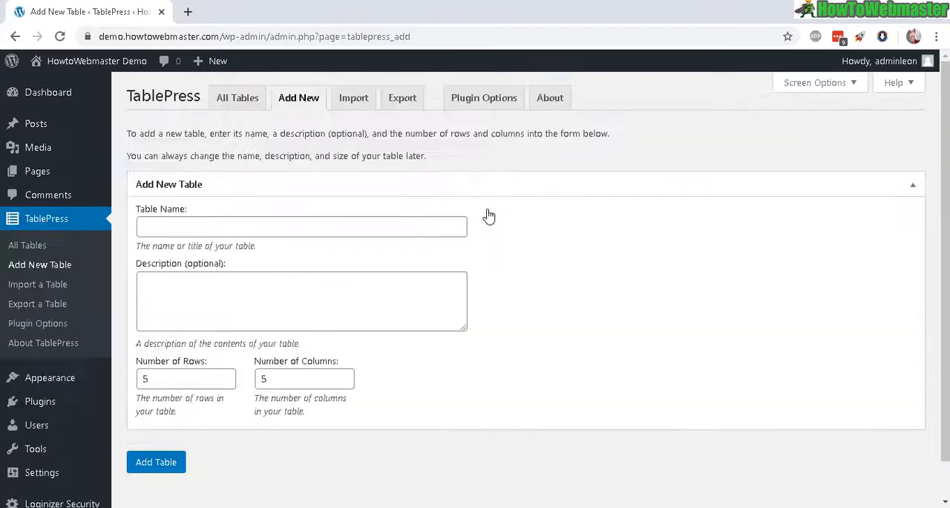
mouse_move(170, 193)
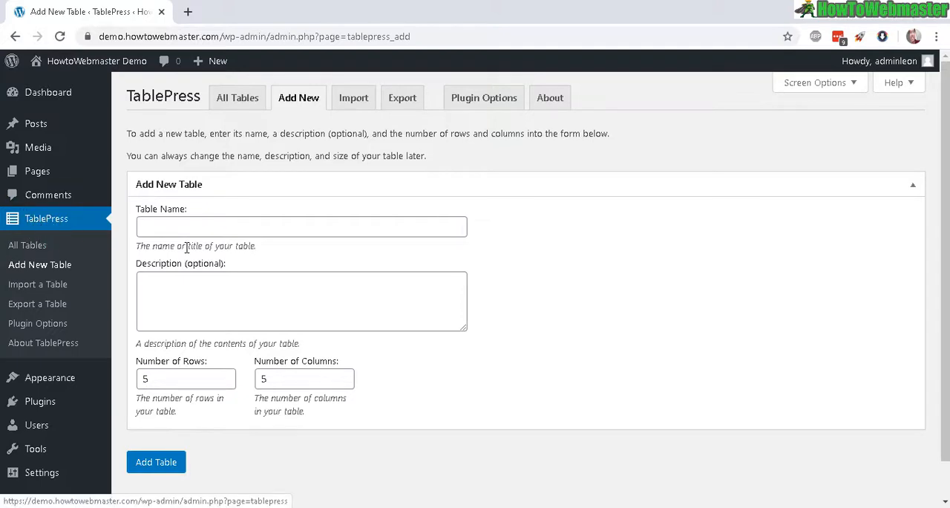
mouse_move(40, 264)
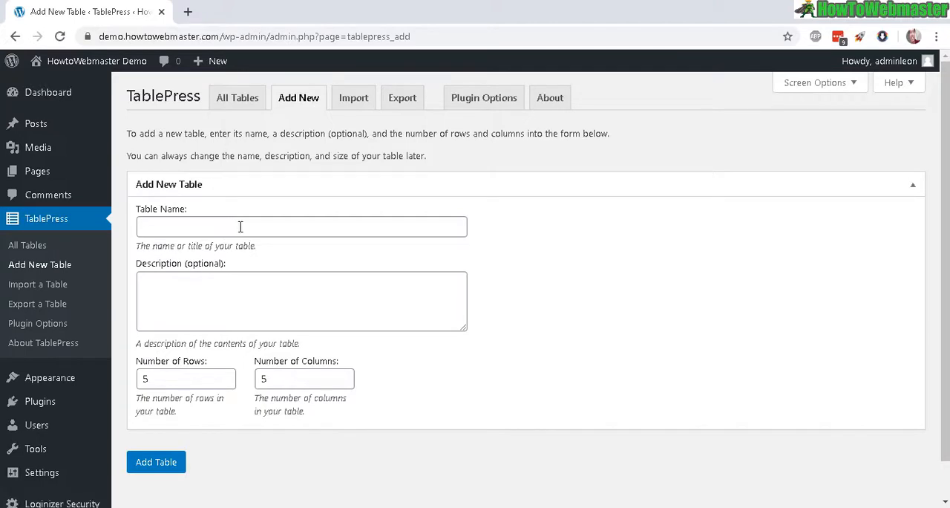
mouse_move(209, 226)
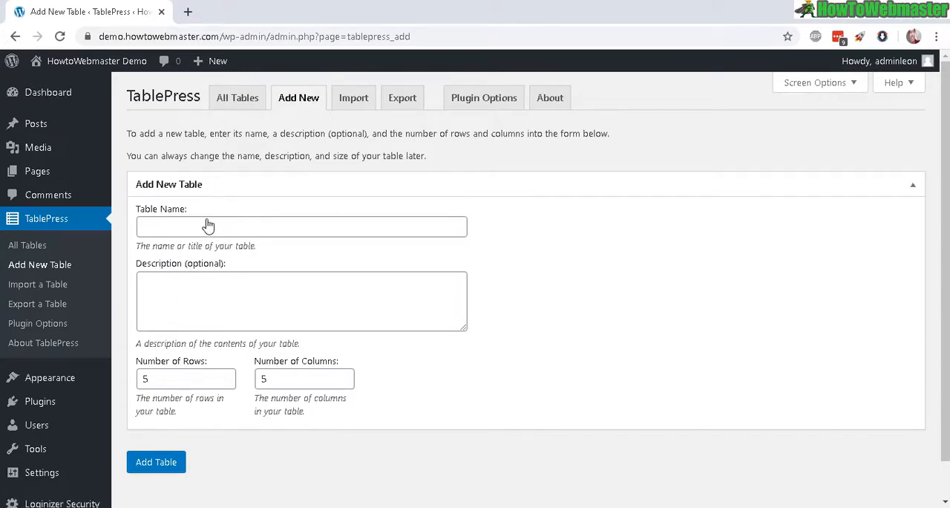
mouse_move(543, 233)
text(2)
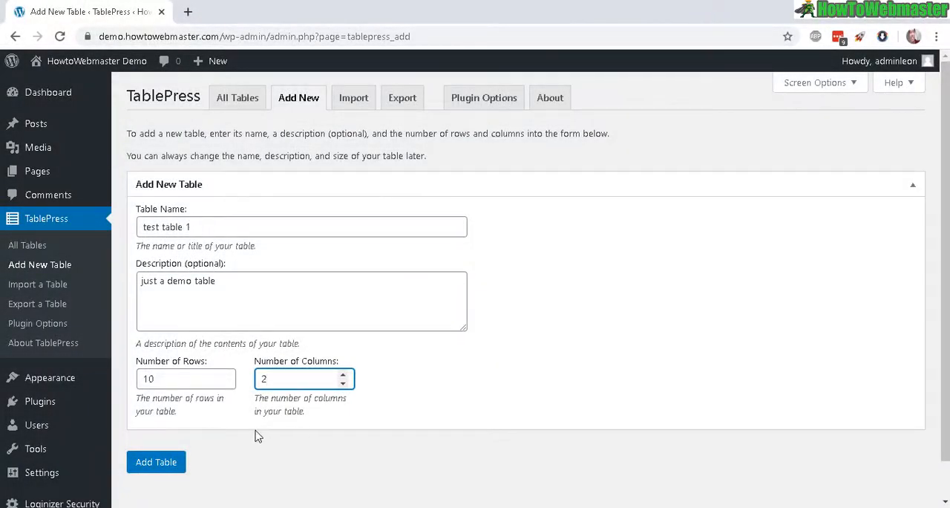
click(155, 462)
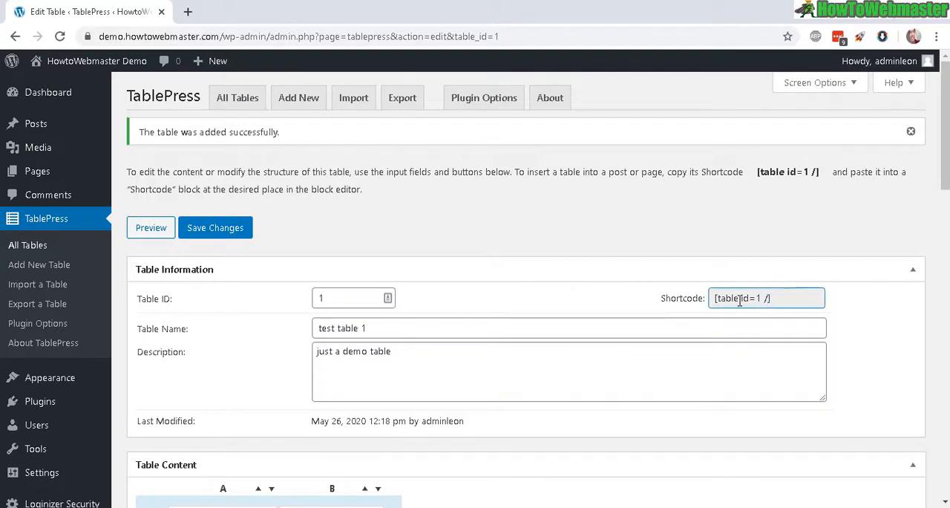
Step: Fill the table with 'widget #' and 'widget data' headers plus nine rows of entries
triple_click(767, 297)
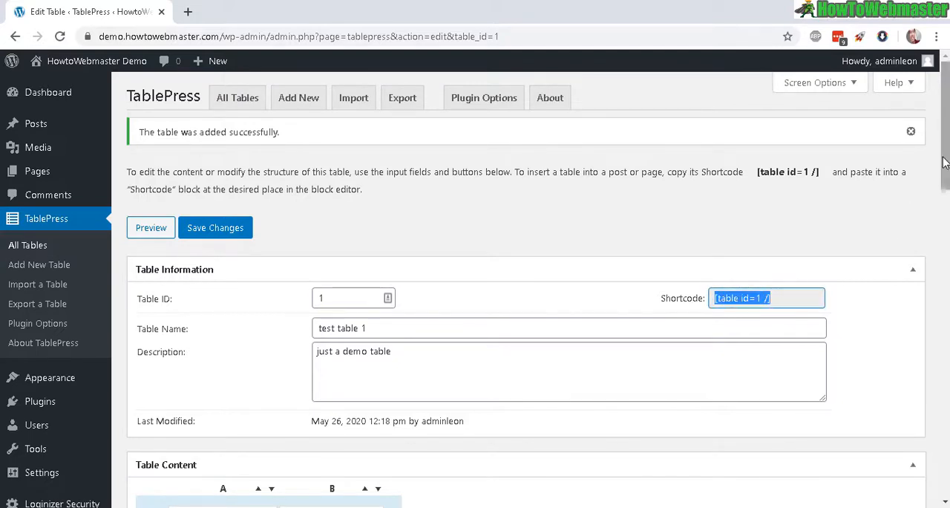
scroll(down, 3)
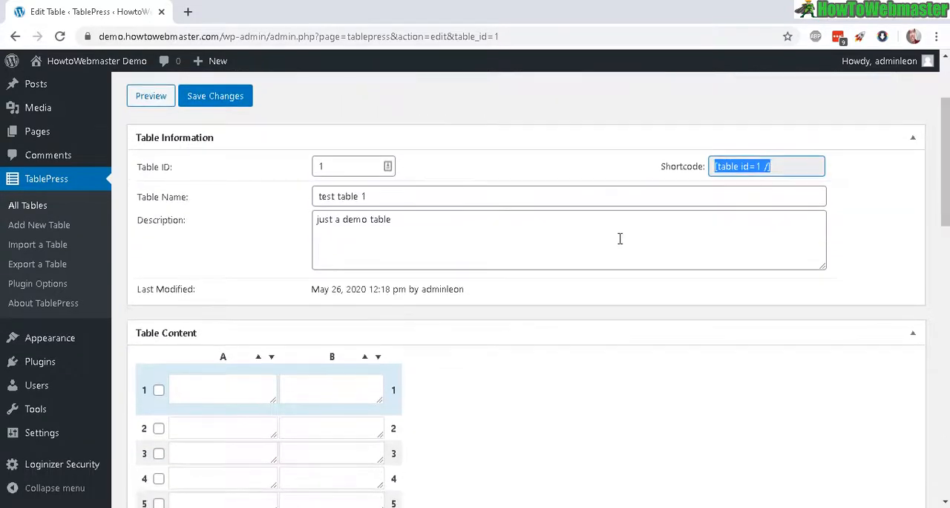
scroll(down, 3)
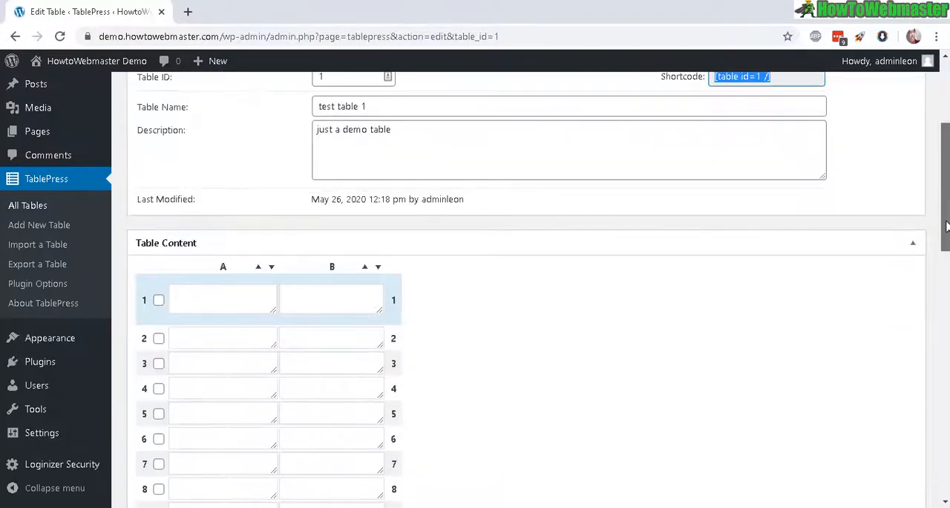
scroll(down, 3)
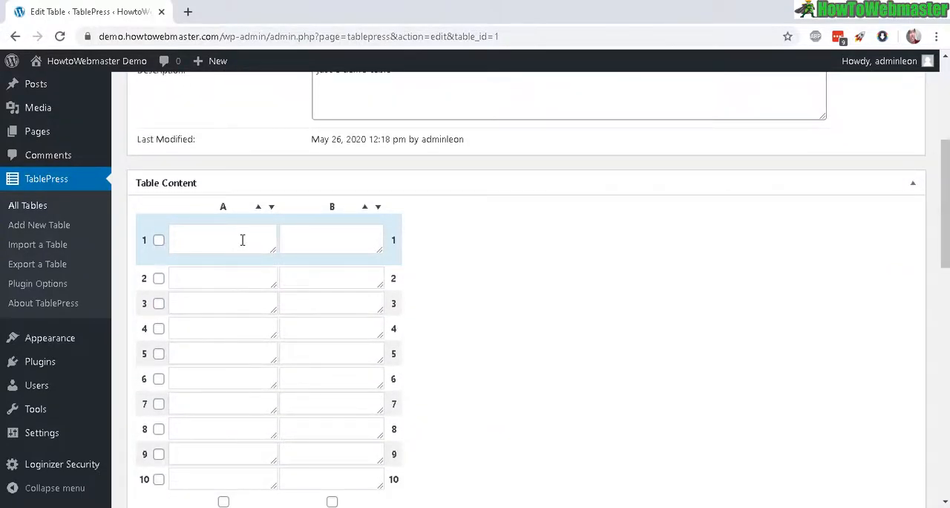
scroll(down, 3)
text(oud)
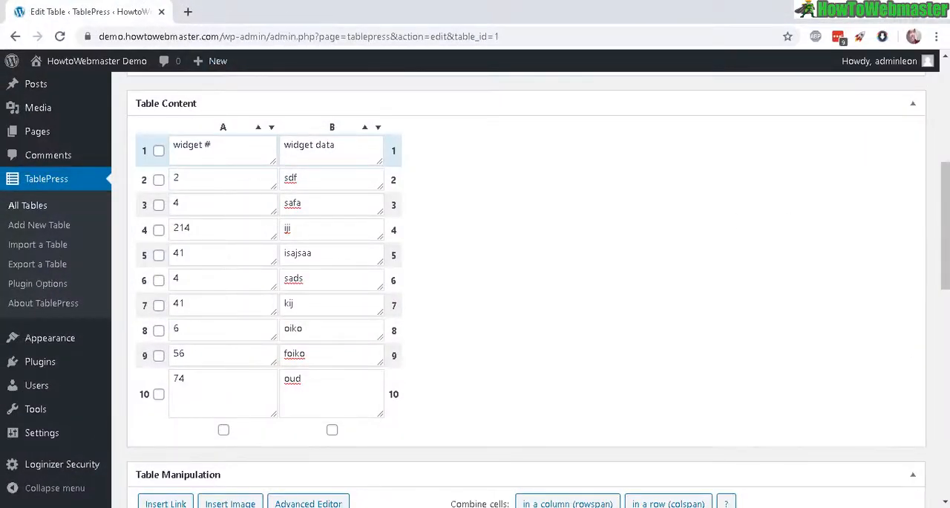
scroll(down, 3)
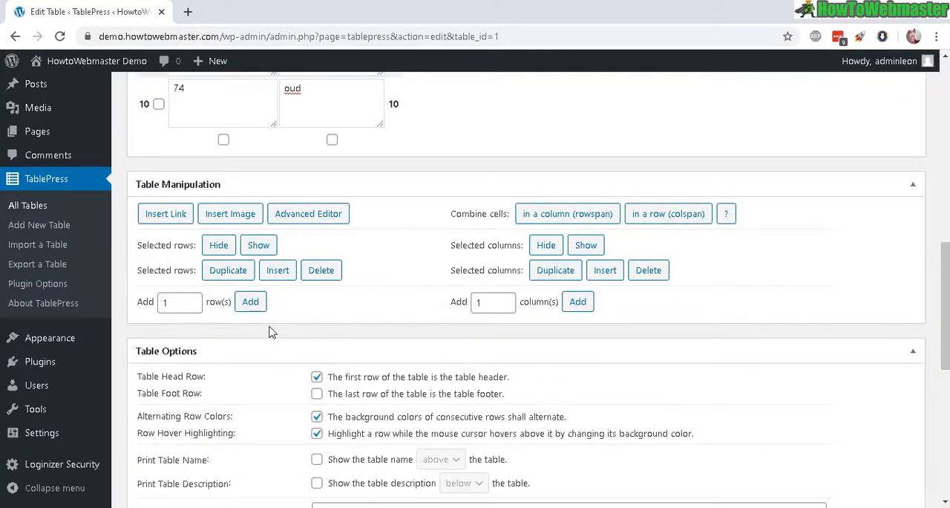
mouse_move(205, 224)
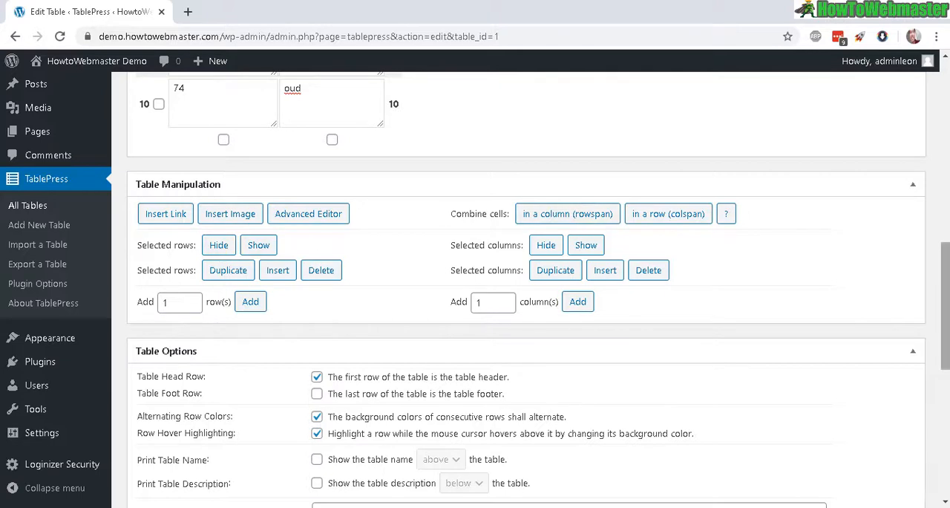
scroll(up, 3)
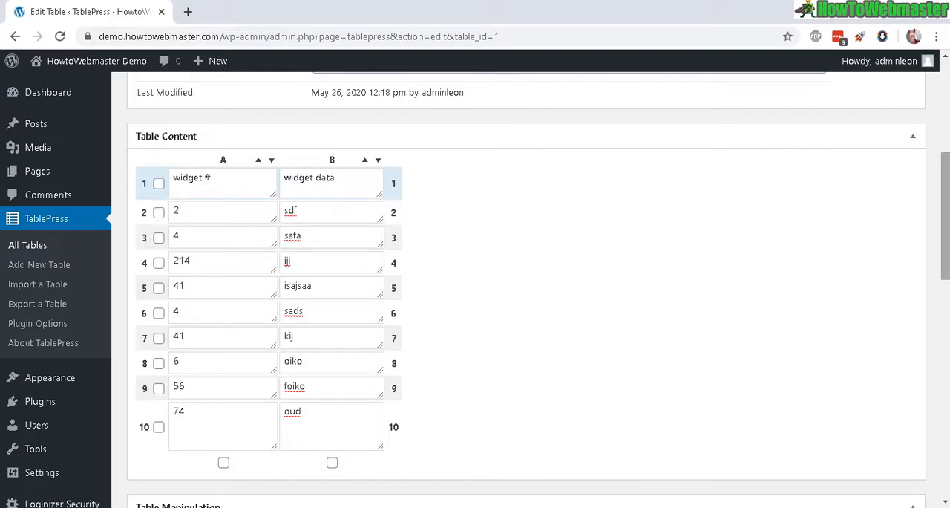
Step: Save the changes to 'test table 1'
scroll(down, 3)
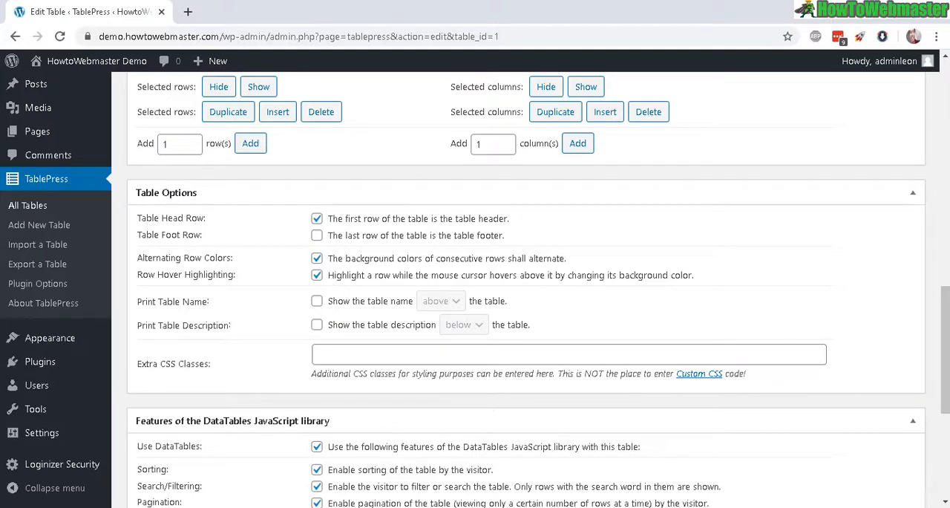
scroll(down, 3)
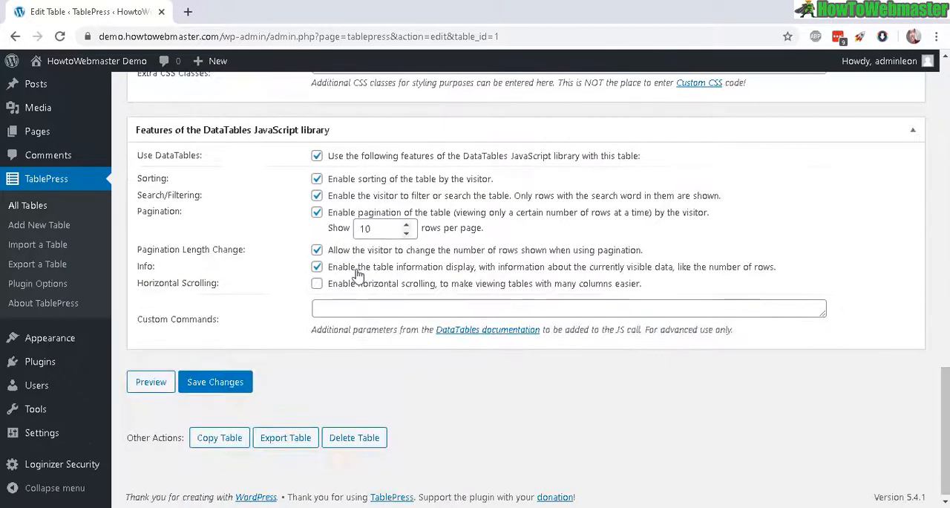
click(215, 382)
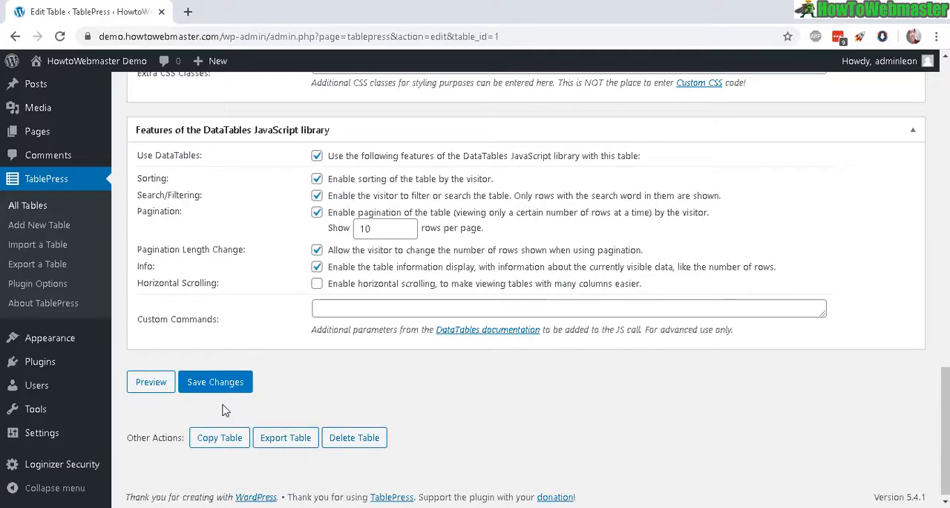
Step: Preview the saved table, then copy its shortcode from the Shortcode field
click(151, 381)
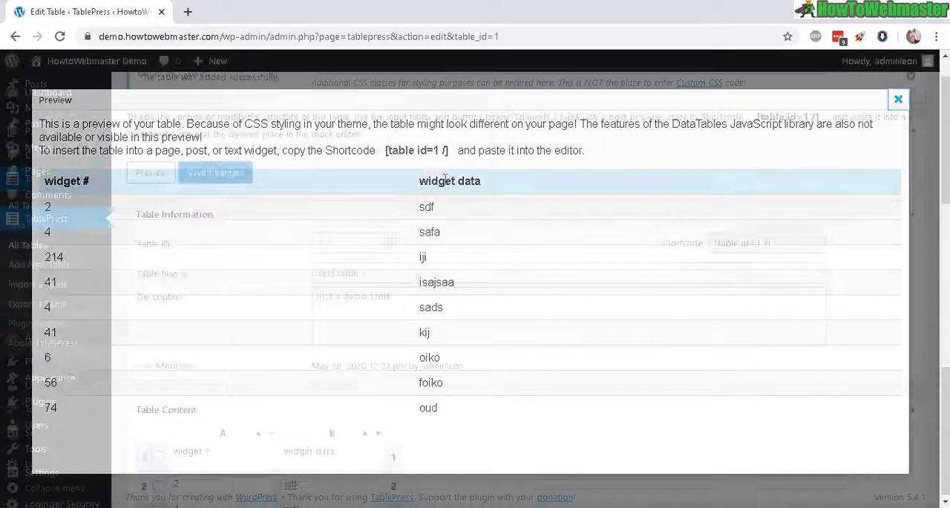
click(898, 99)
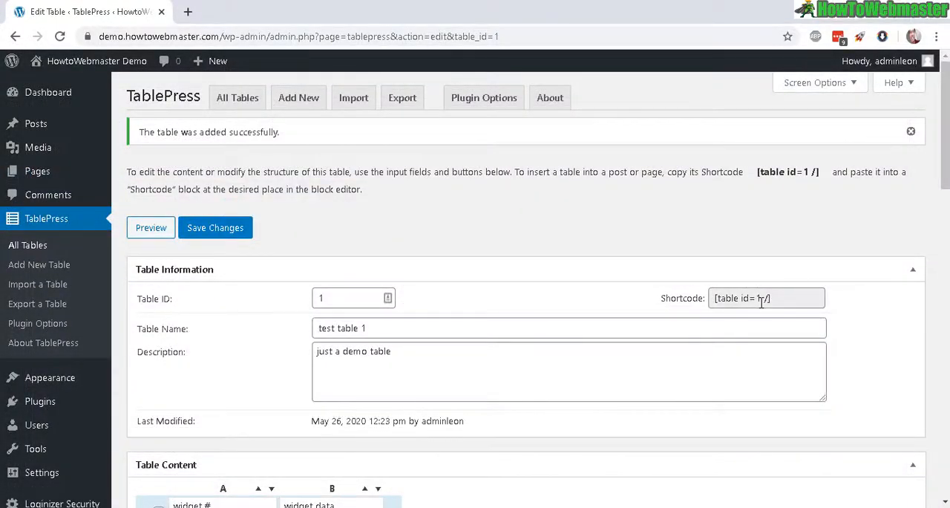
right_click(767, 297)
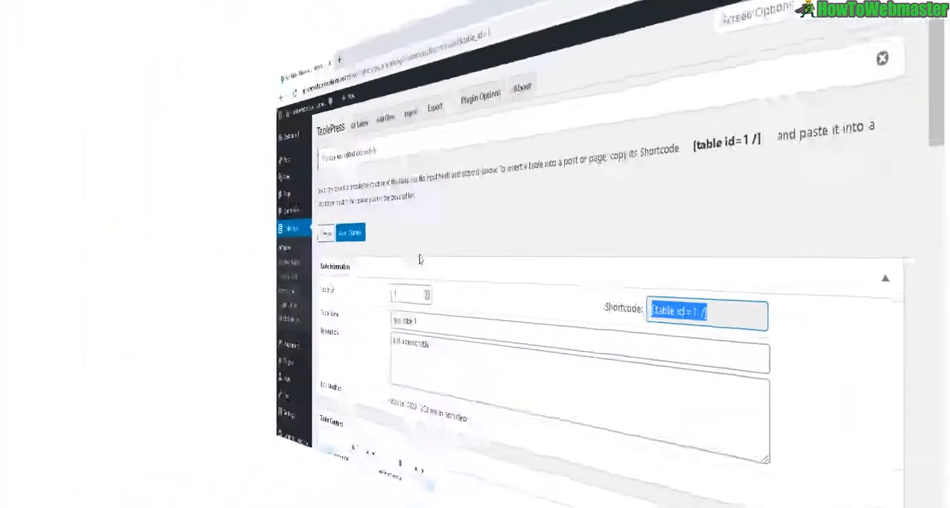
Step: Create post 'table post' containing the [table id=1 /] shortcode and preview it
click(254, 11)
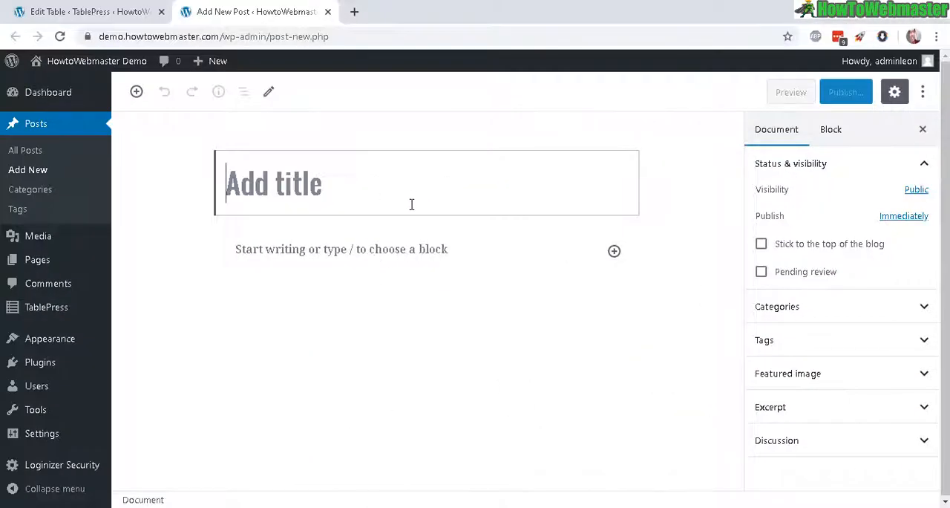
text(table post)
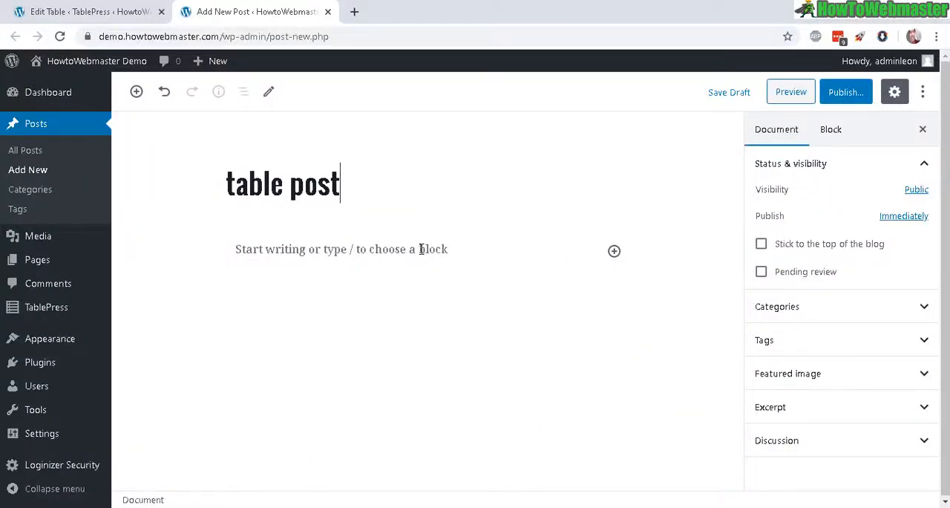
right_click(419, 249)
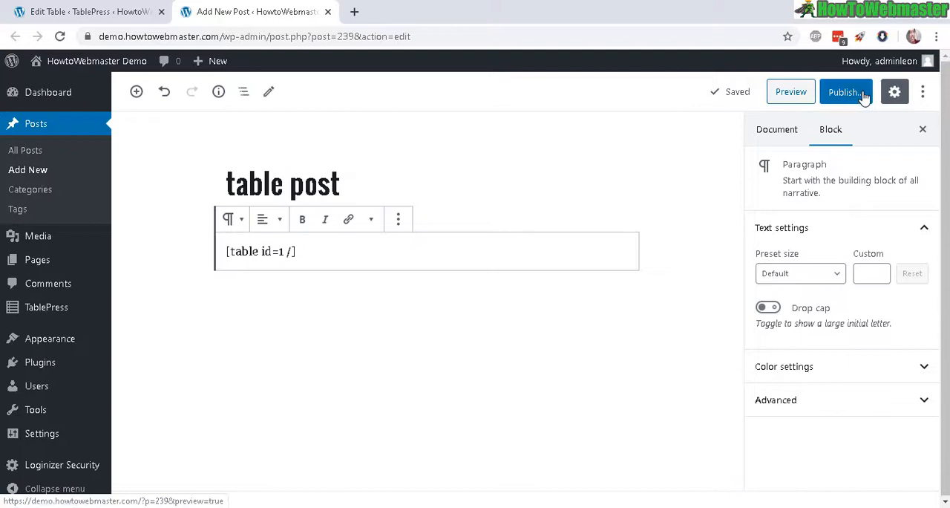
click(790, 92)
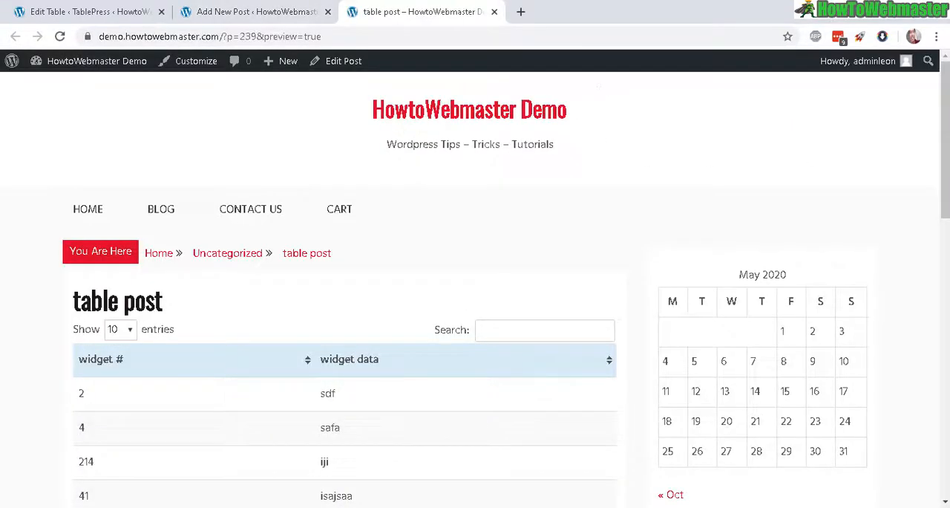
Step: Sort the previewed table by the 'widget #' column in descending order
scroll(down, 3)
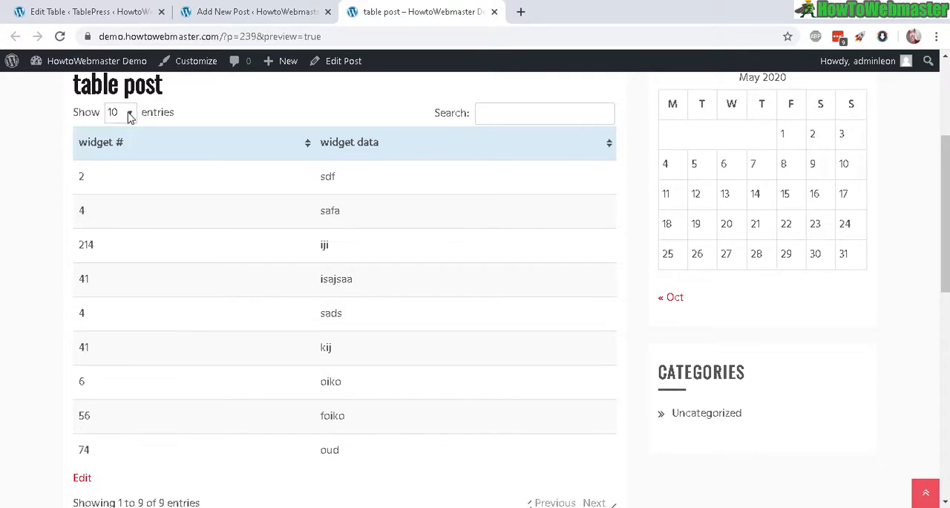
click(121, 112)
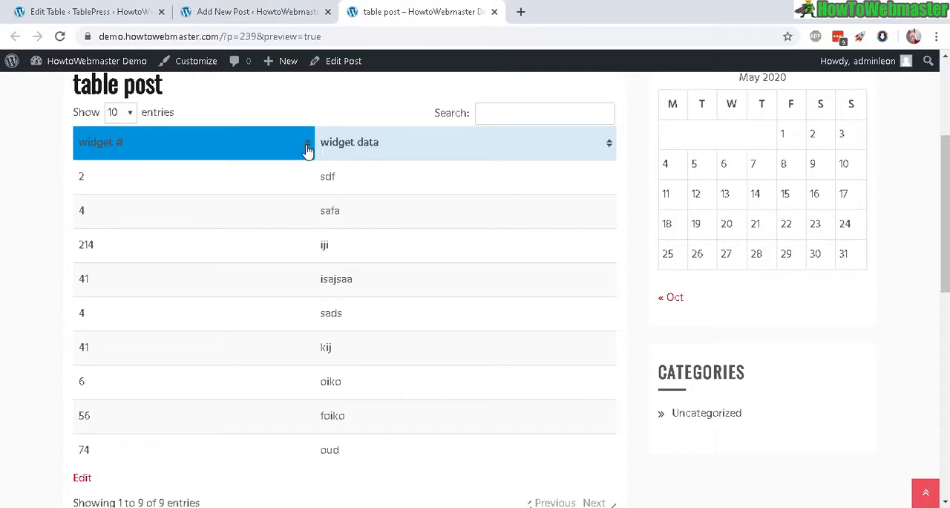
click(305, 142)
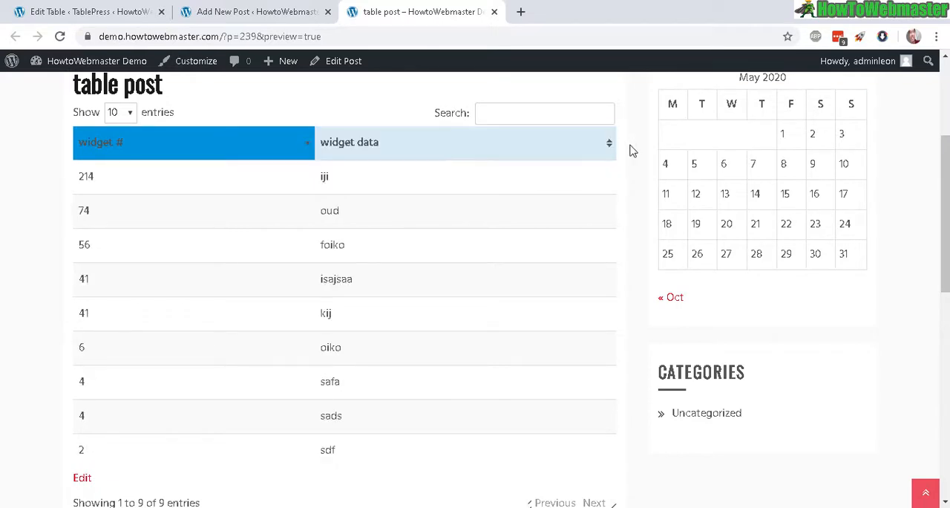
click(609, 142)
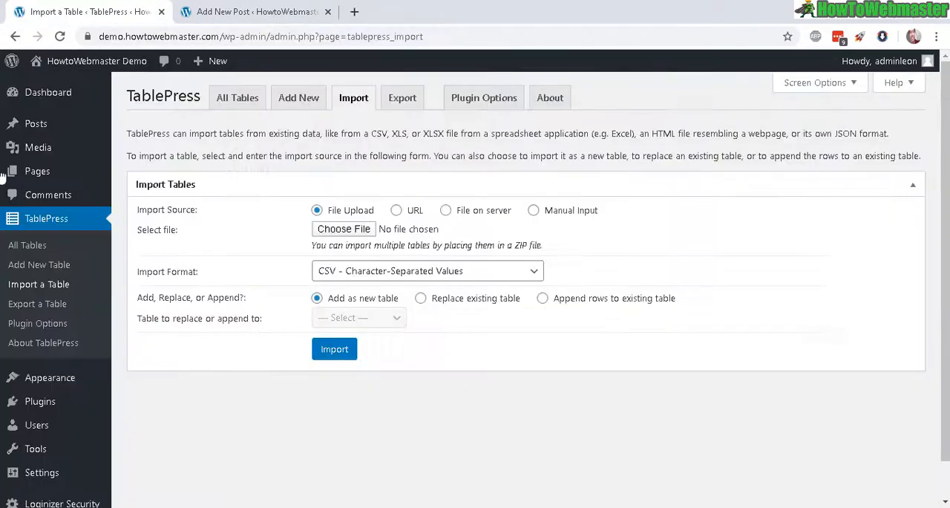
mouse_move(38, 284)
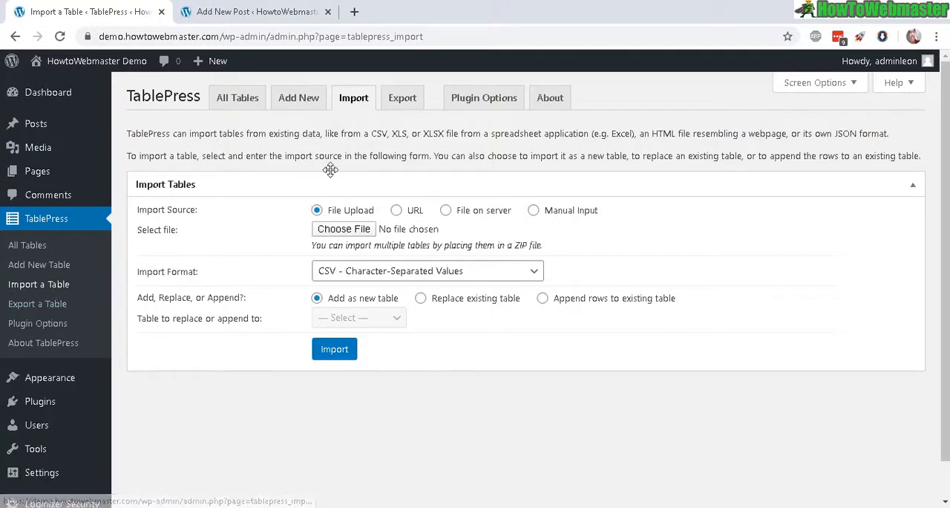
mouse_move(352, 273)
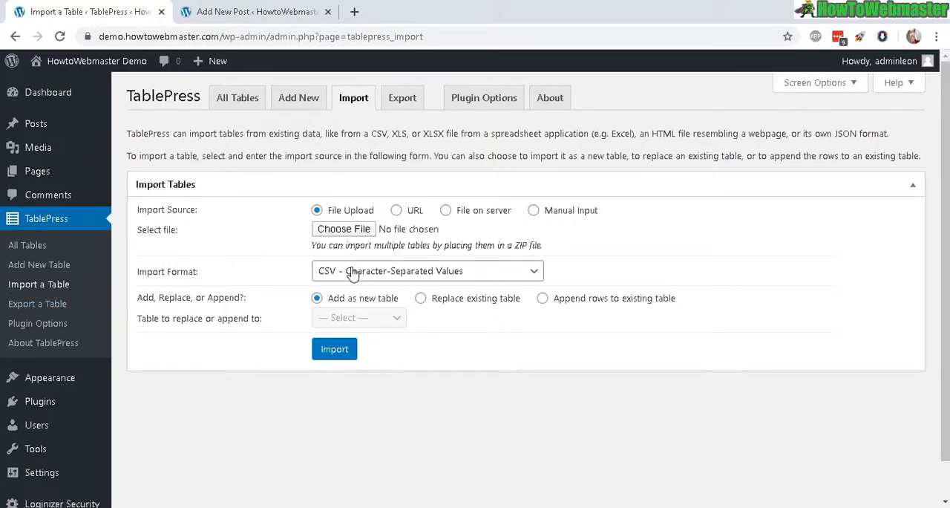
Step: Set the TablePress import format to XLSX (Excel 2007-2019) and choose table-demo.xlsx
click(426, 270)
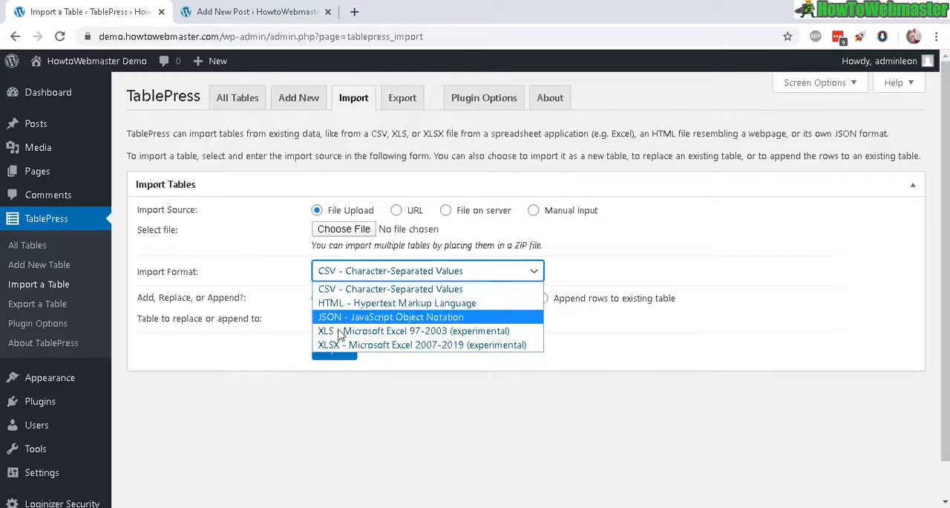
click(427, 345)
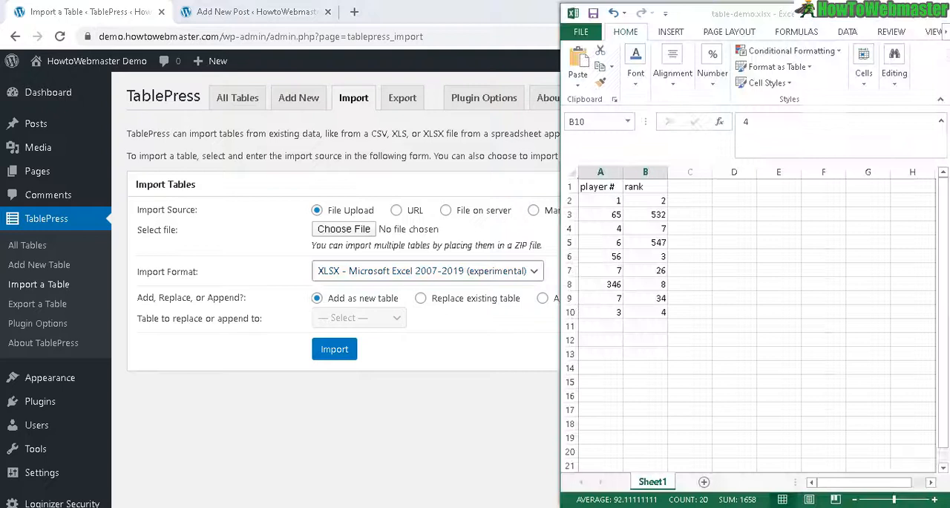
click(734, 270)
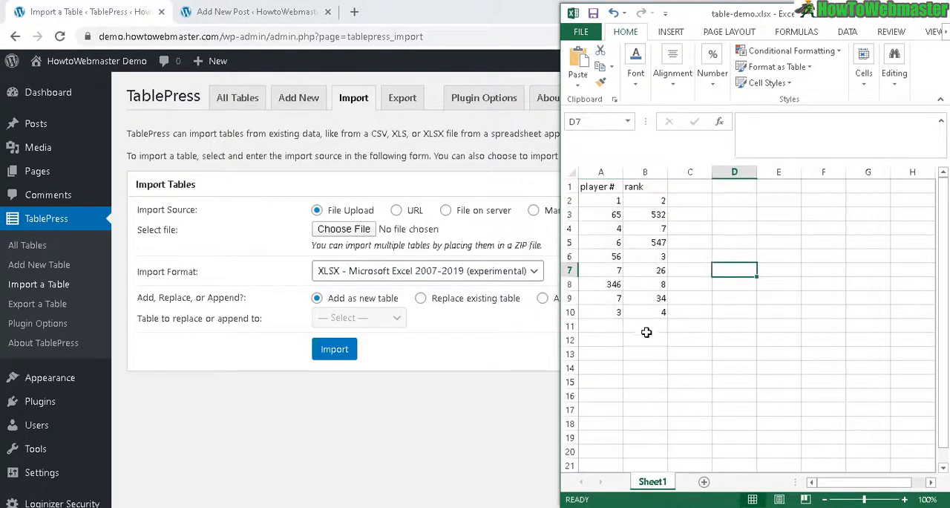
click(343, 229)
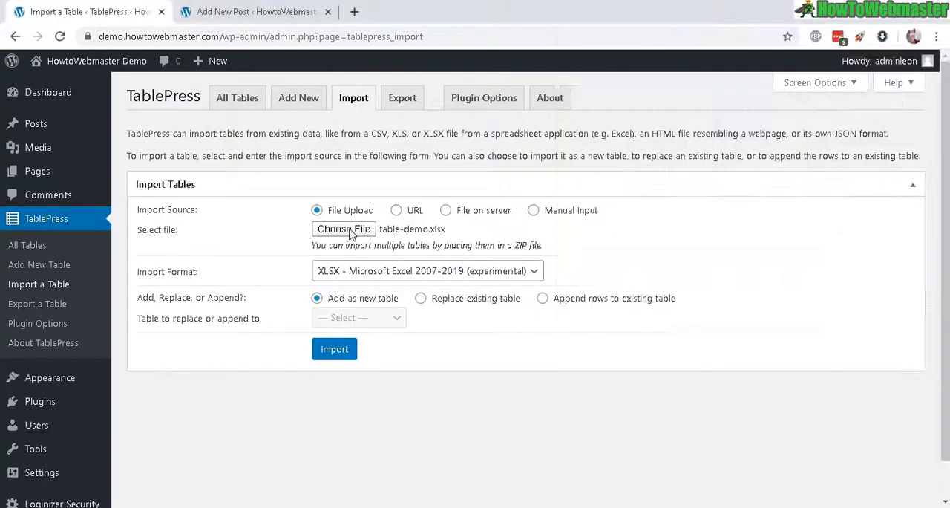
mouse_move(419, 228)
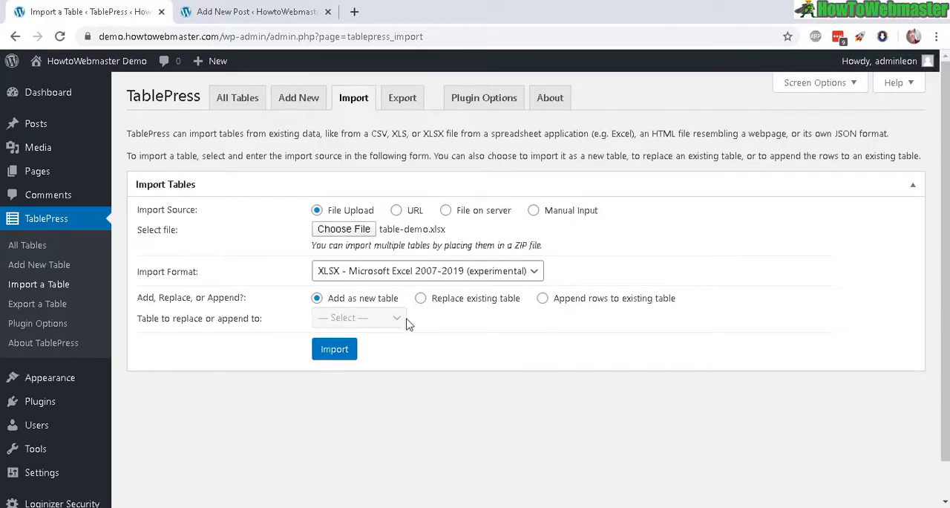
Step: Keep the XLSX format and import table-demo.xlsx as new table 2
click(426, 271)
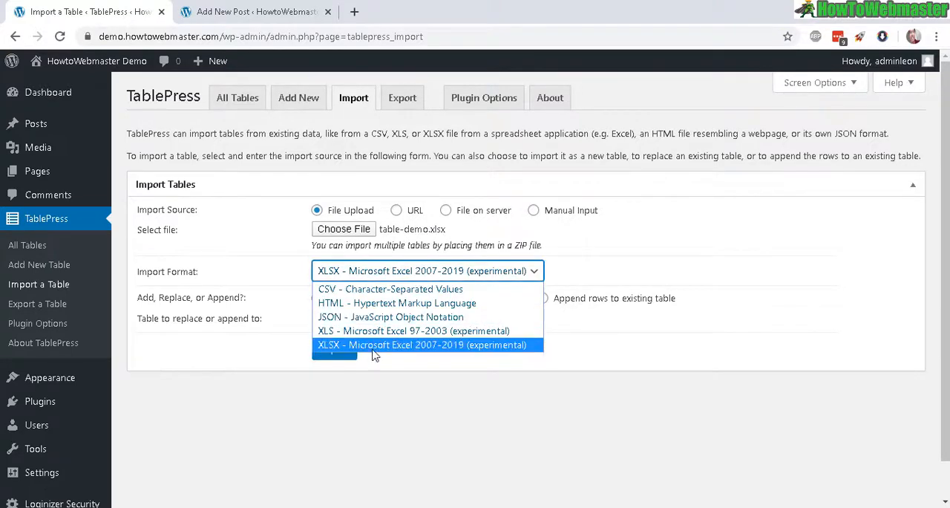
click(424, 344)
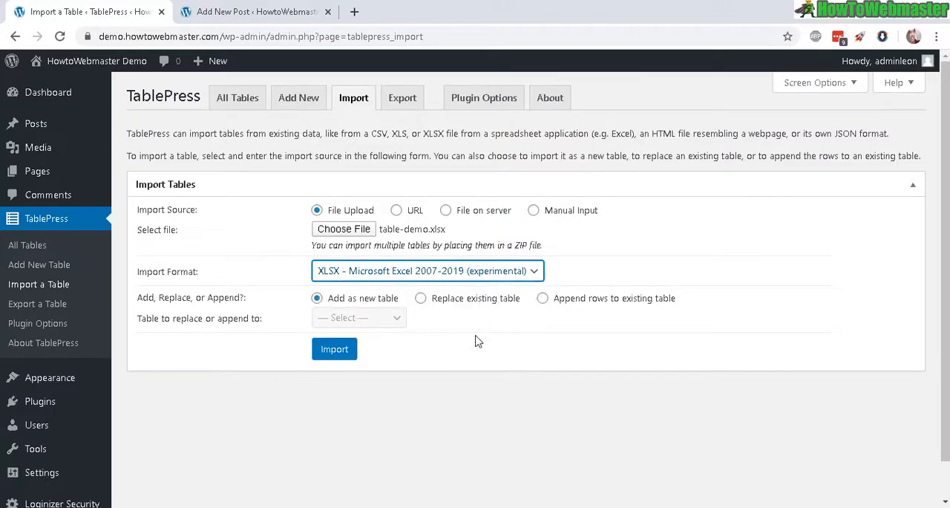
mouse_move(563, 332)
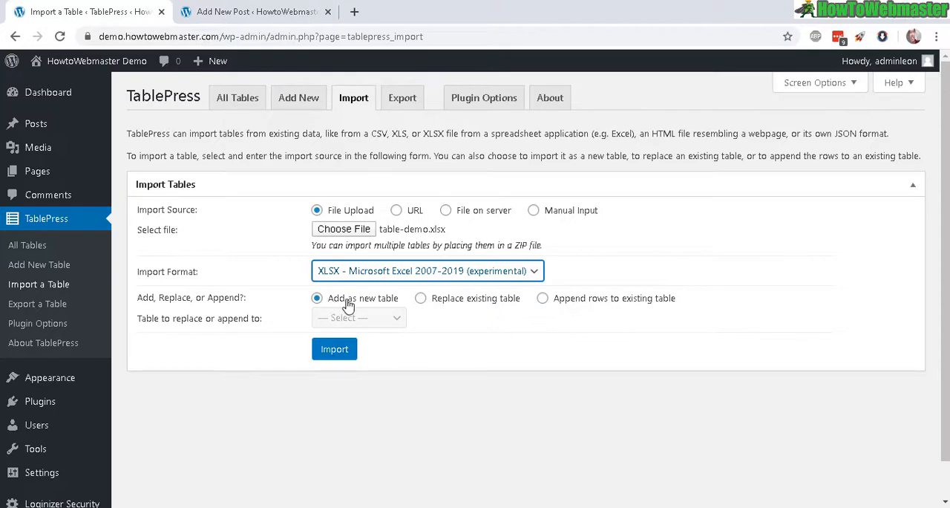
click(334, 349)
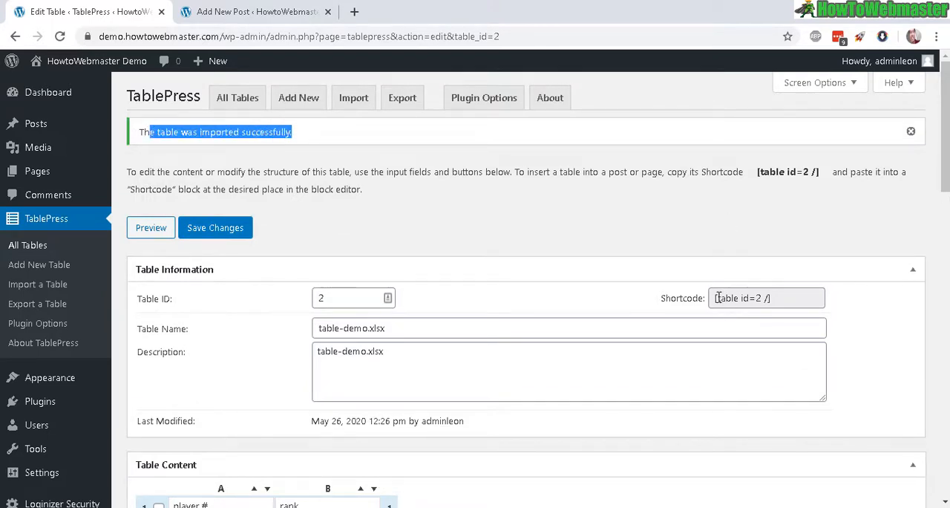
Step: Copy the [table id=2 /] shortcode and return to the 'table post' editor tab
right_click(742, 297)
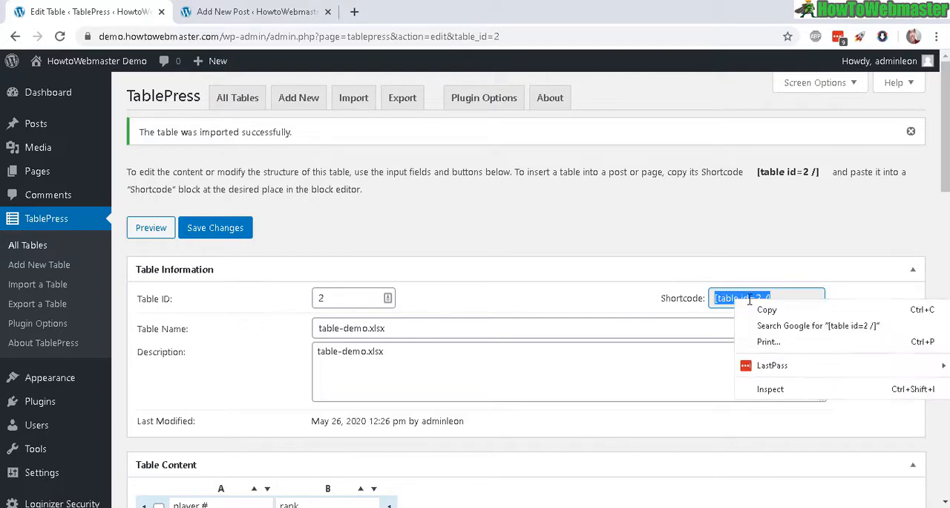
scroll(down, 3)
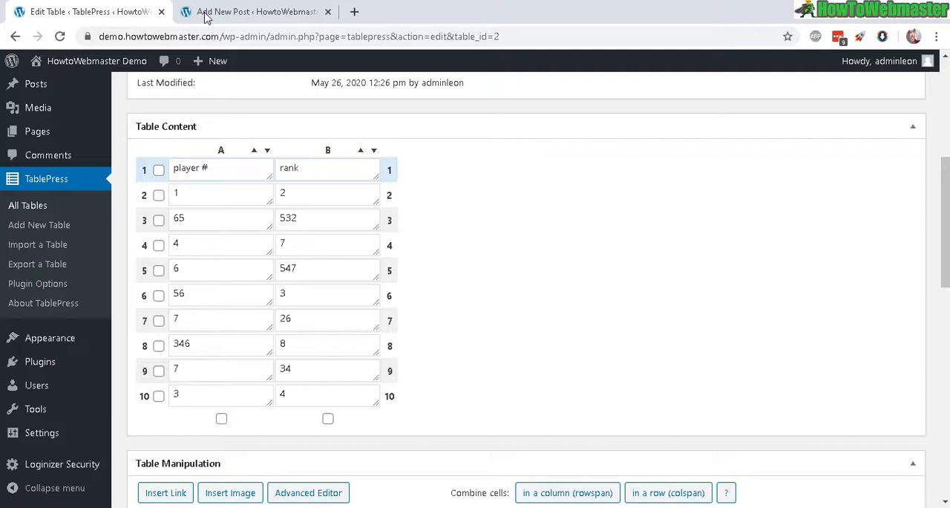
click(257, 12)
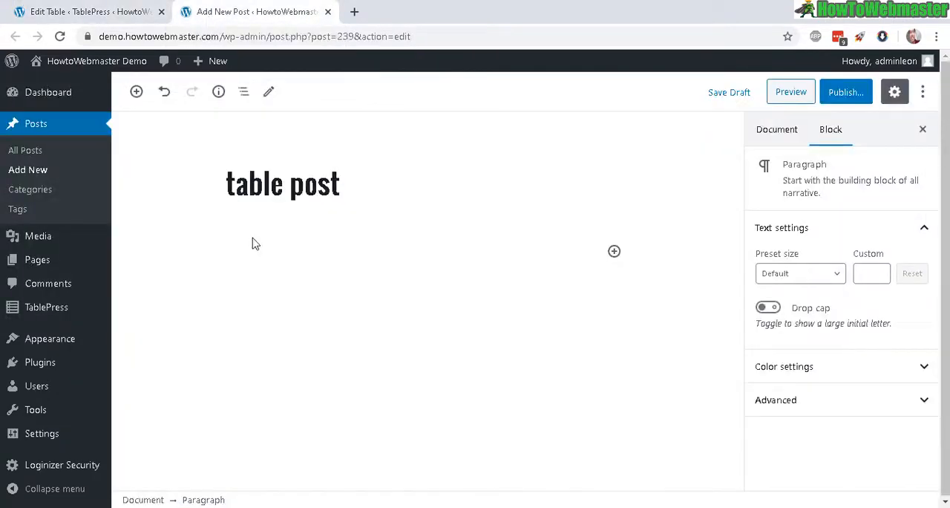
Step: Paste [table id=2 /] into the post body and preview the player # and rank table
right_click(254, 243)
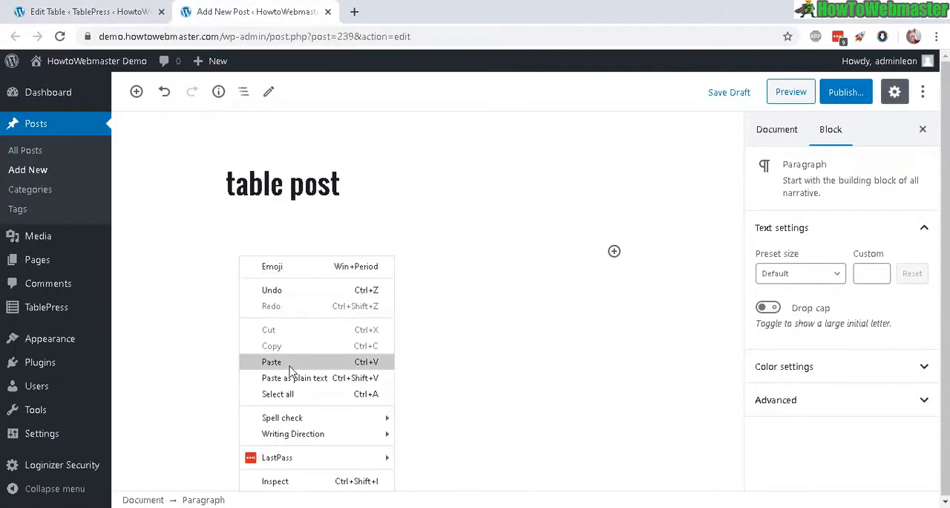
click(271, 362)
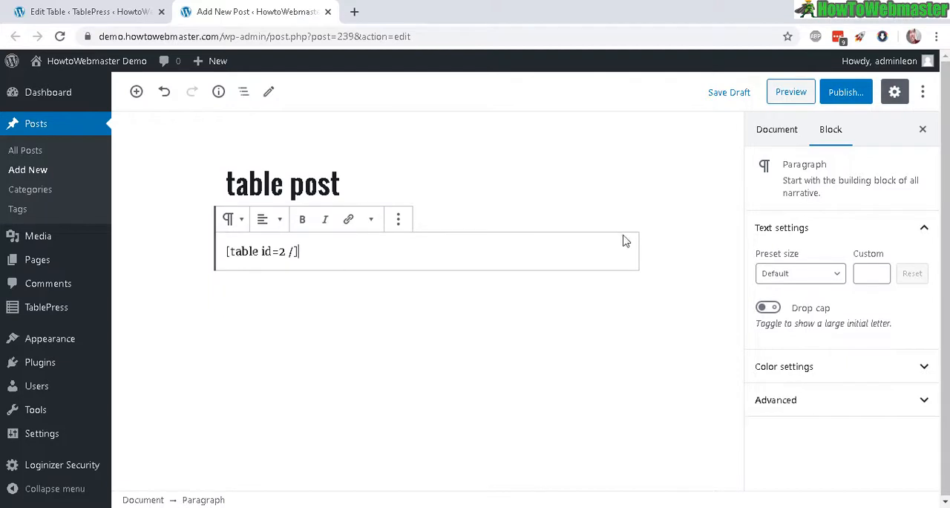
click(789, 92)
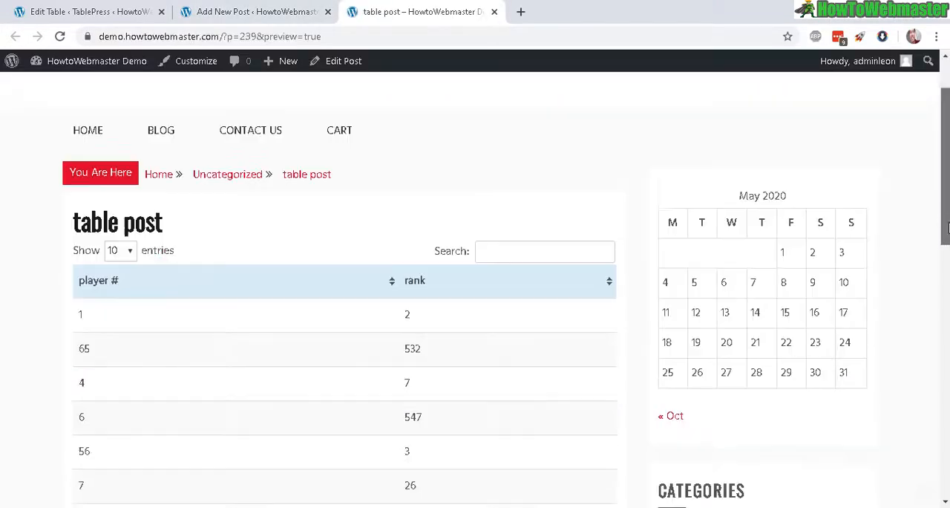
Step: Scroll the preview to the player table, sort it by player # ascending, and scroll back up
scroll(down, 3)
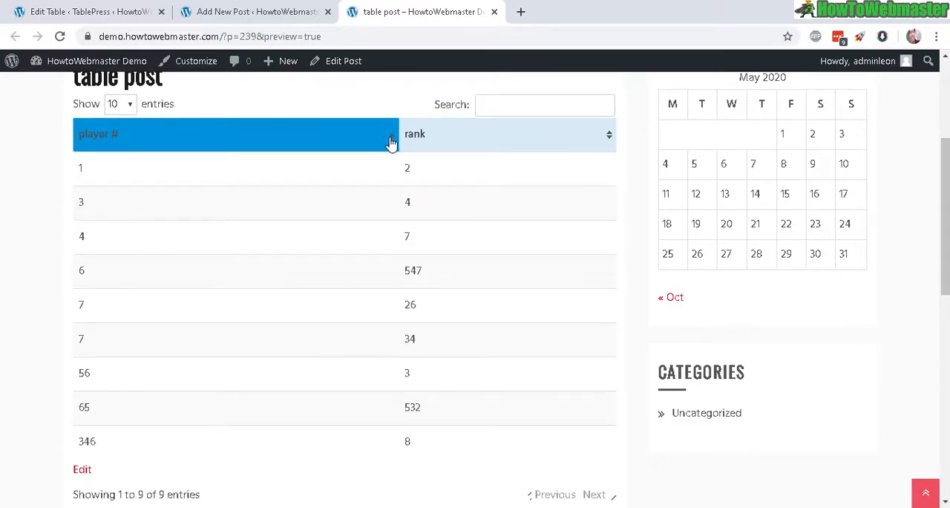
mouse_move(533, 323)
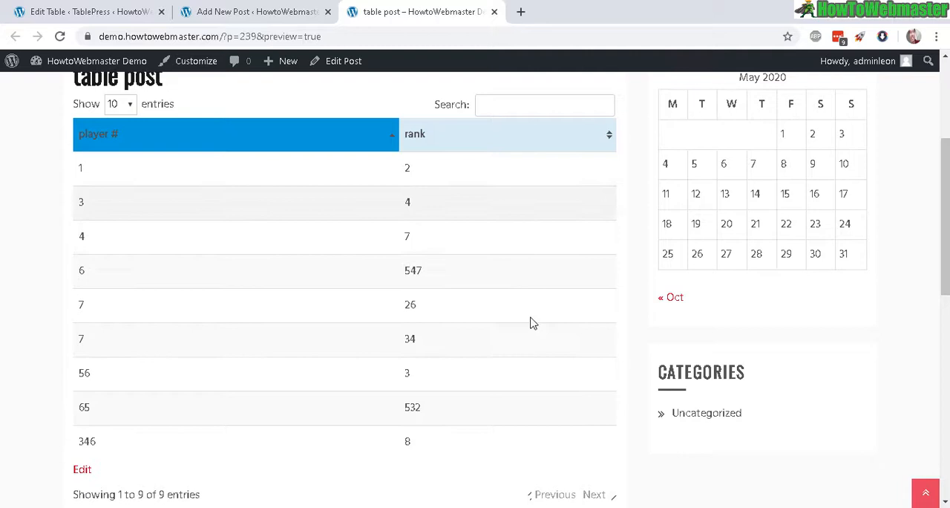
scroll(up, 3)
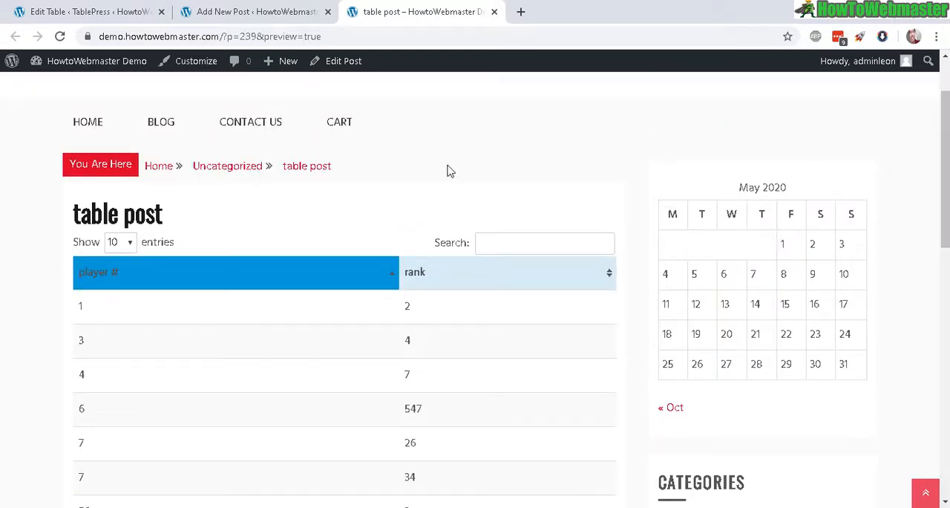
mouse_move(85, 11)
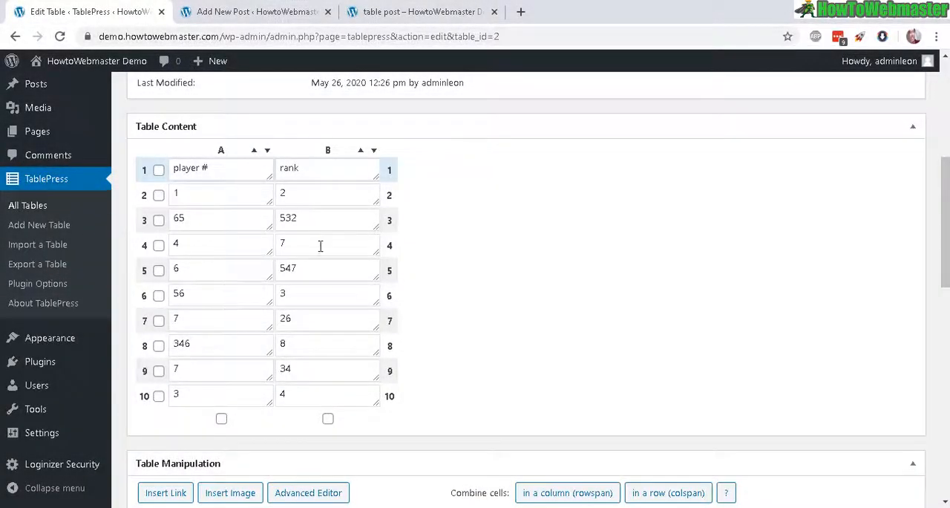
click(421, 12)
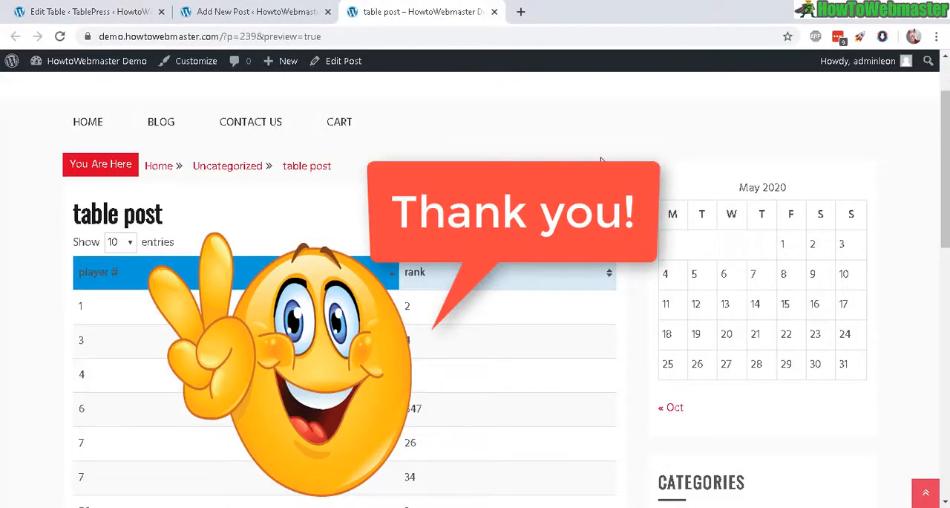